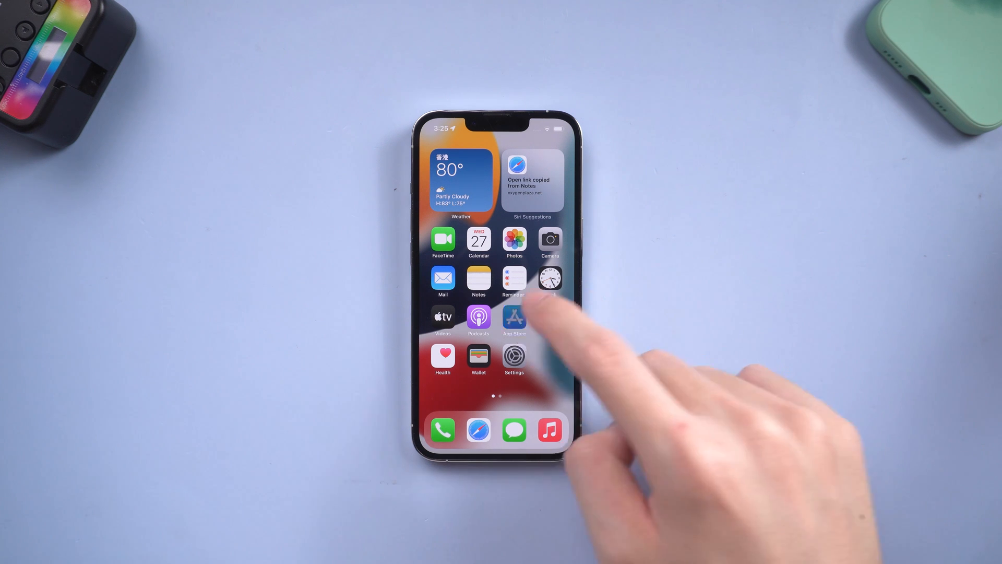
Search the App Store for 'tiktok' and attempt to download TikTok from the results
left_click(514, 315)
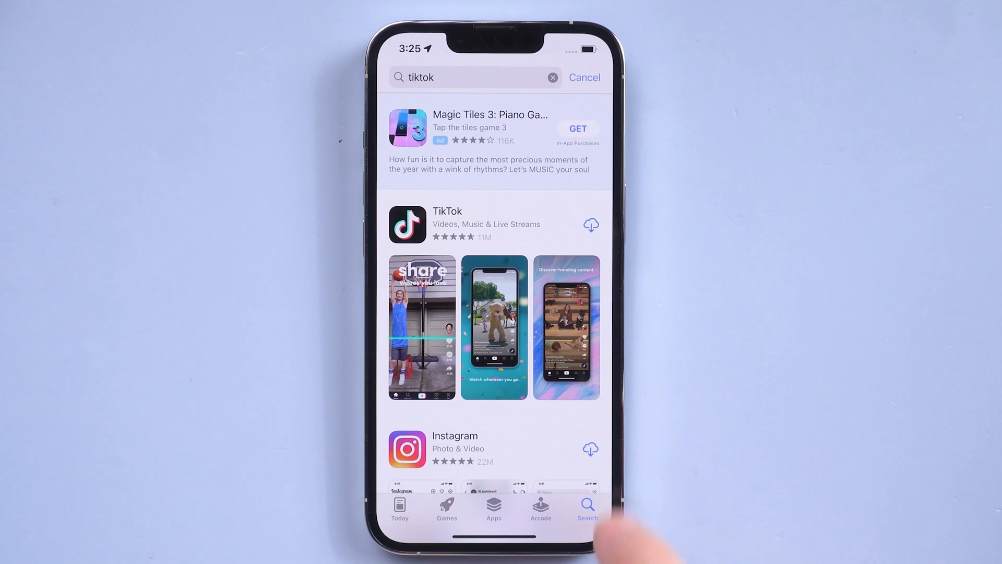
scroll("down", 3)
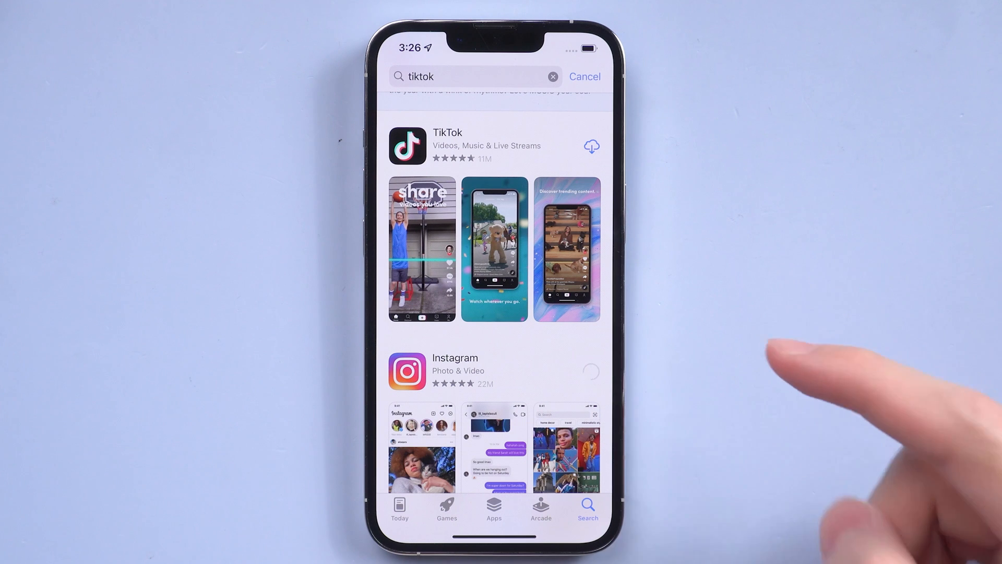
mouse_move(735, 384)
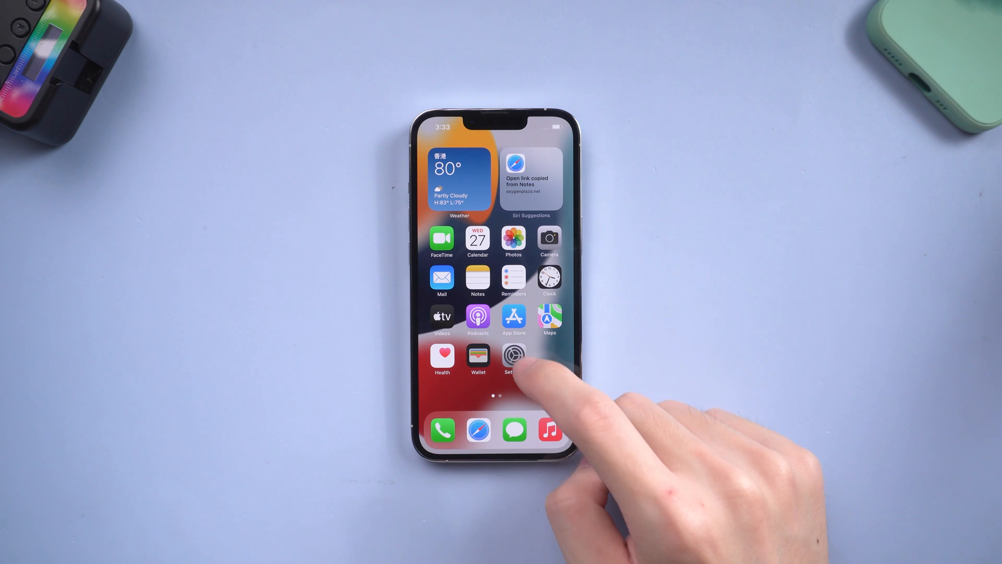
Toggle Airplane Mode on and off in Settings to refresh the network connection
left_click(513, 359)
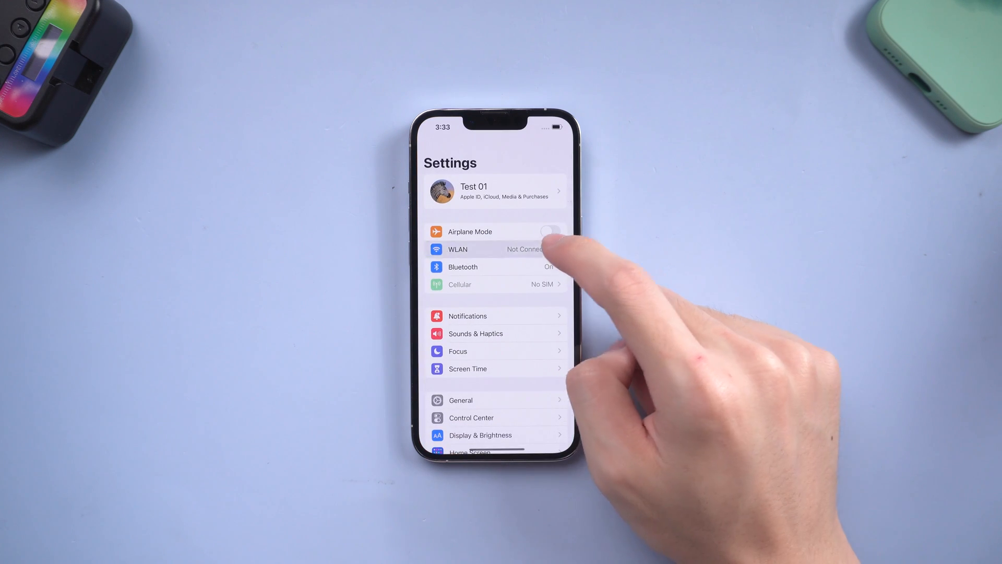
left_click(495, 249)
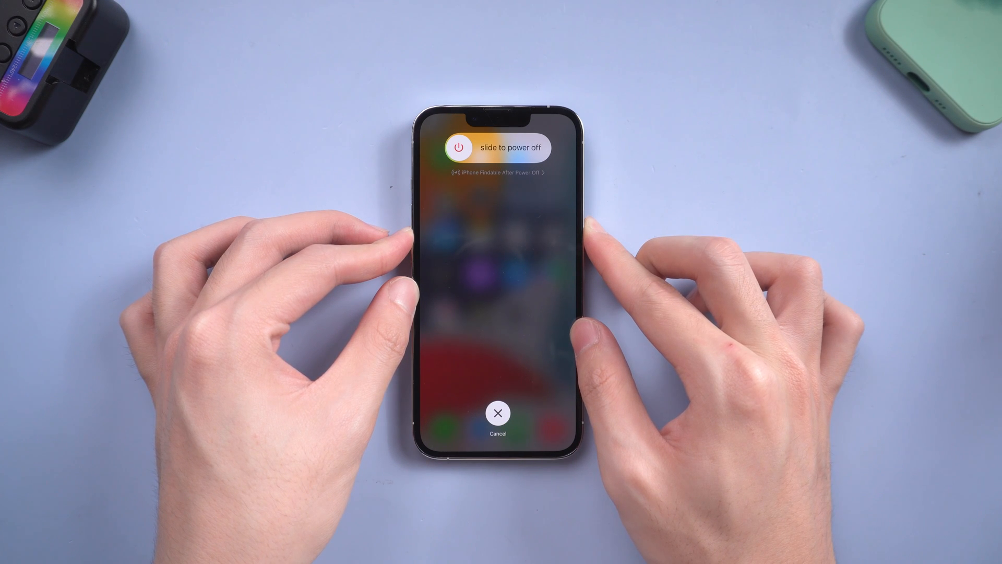
Slide to power off the iPhone so it restarts to the home screen
left_click_drag(459, 147, 543, 147)
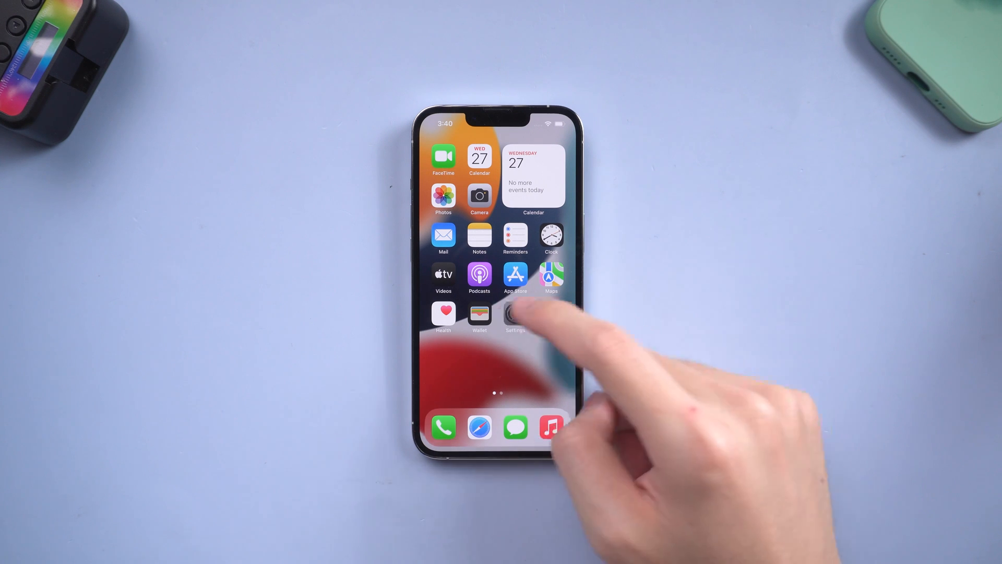
Enable Set Automatically in Settings > General > Date & Time
left_click(515, 317)
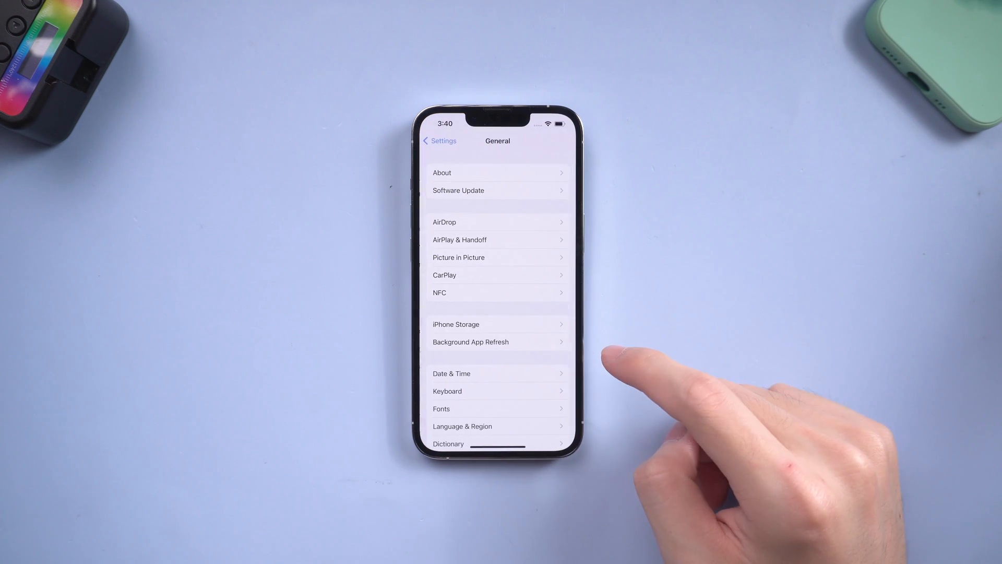
left_click(451, 374)
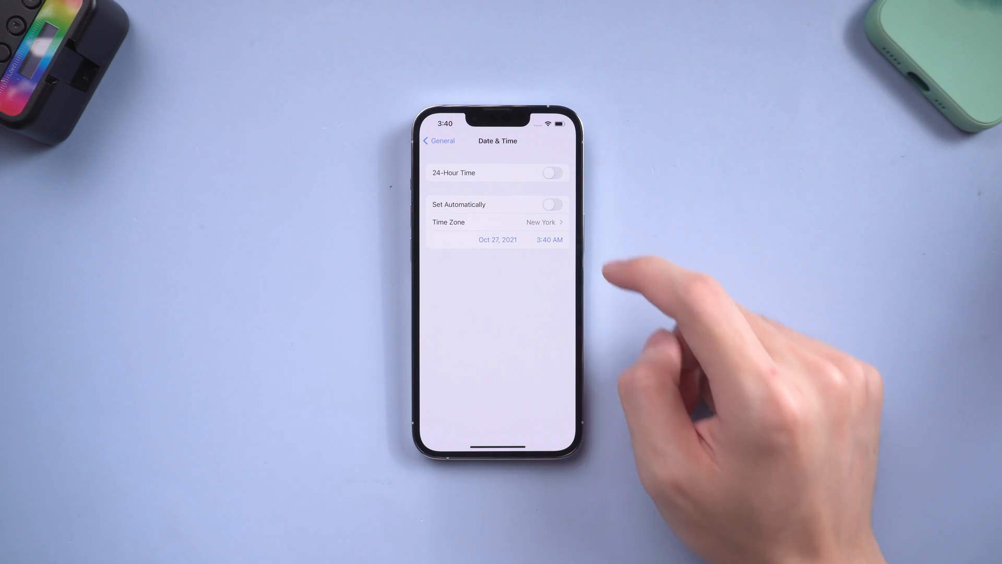
left_click(551, 204)
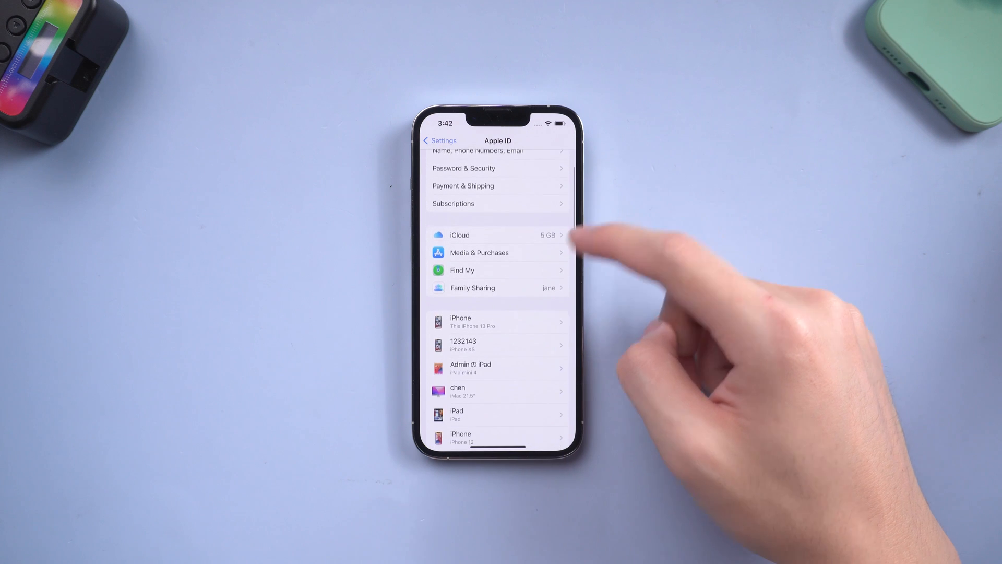
Open Media & Purchases under the Apple ID account in Settings
left_click(461, 269)
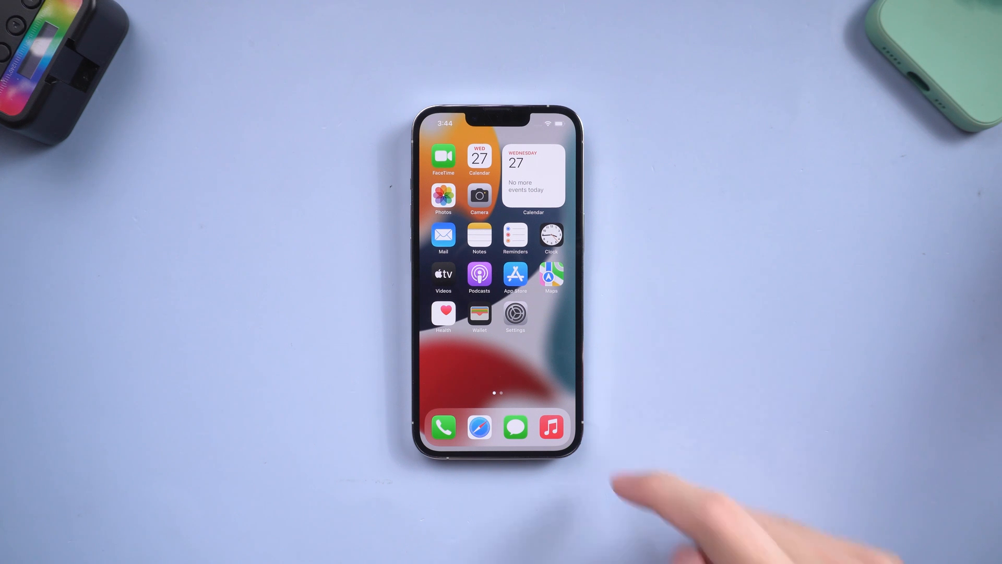
left_click(515, 314)
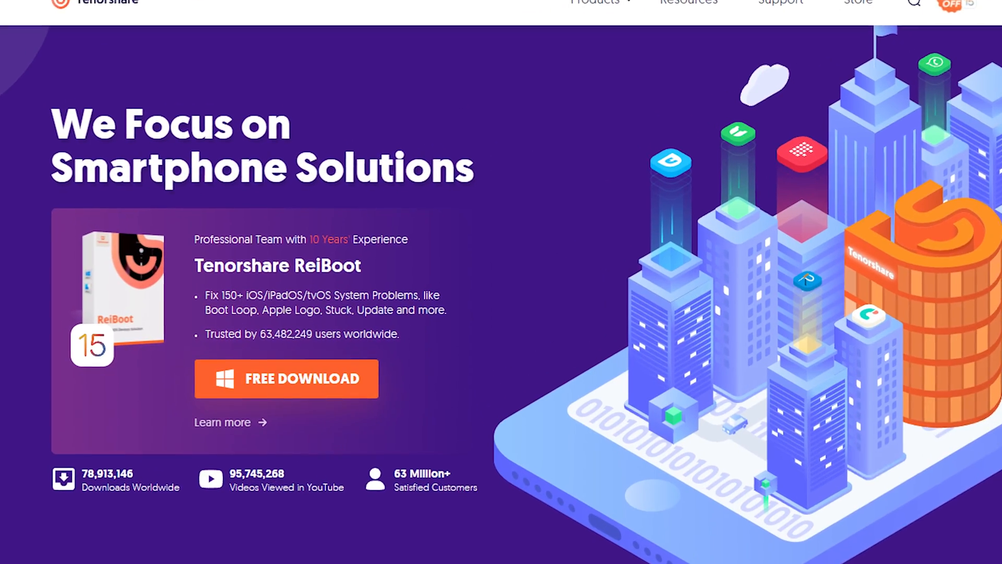
Scroll the Tenorshare page to the ReiBoot free download for iOS system repair
scroll("down", 3)
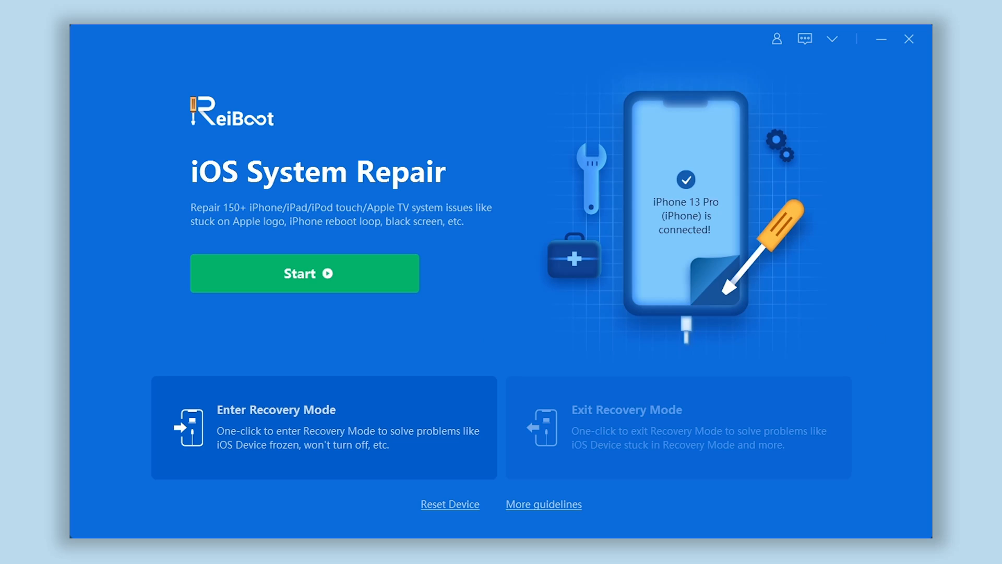
mouse_move(378, 299)
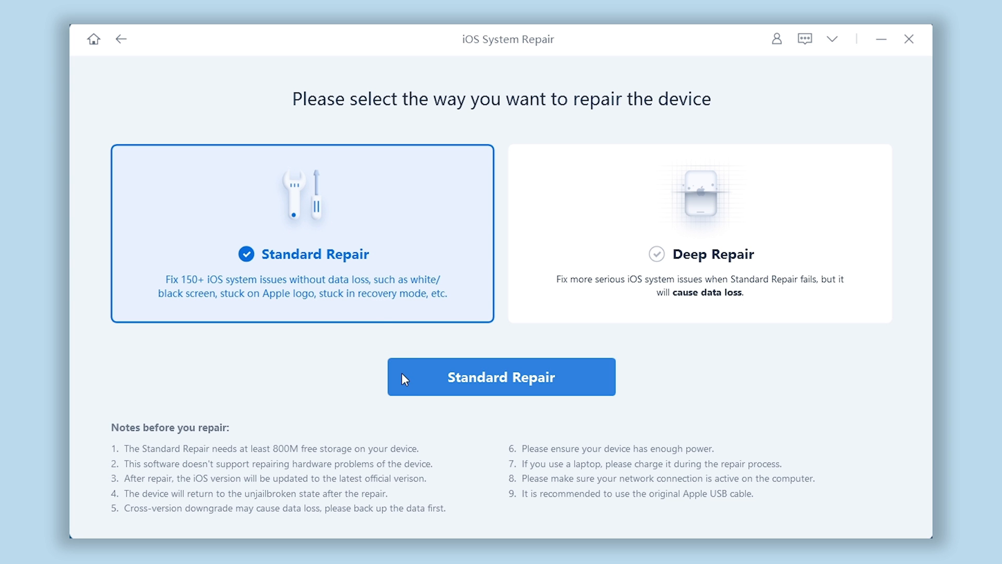
Choose Standard Repair and download the 15.1 firmware for the iPhone 13 Pro
left_click(500, 377)
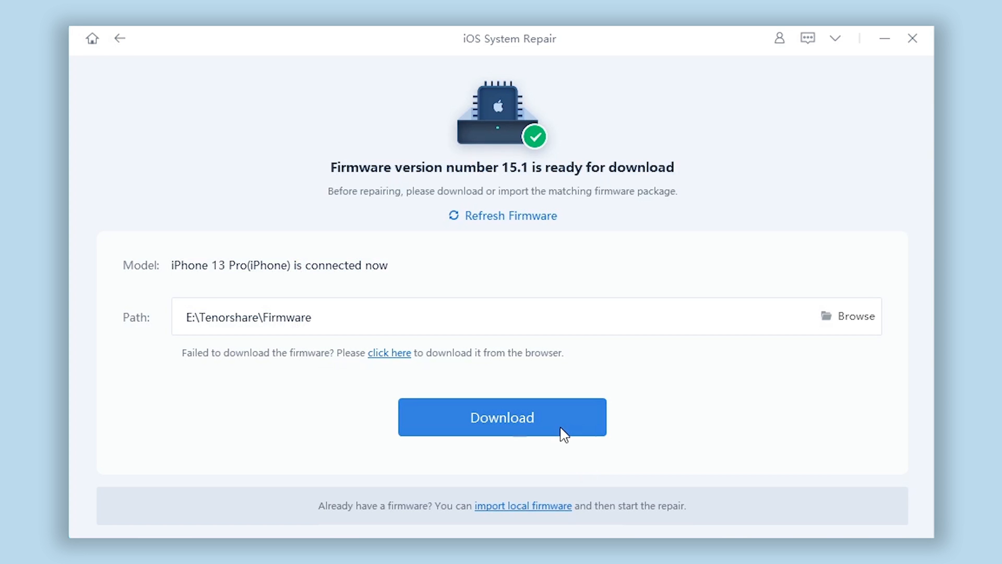
left_click(502, 417)
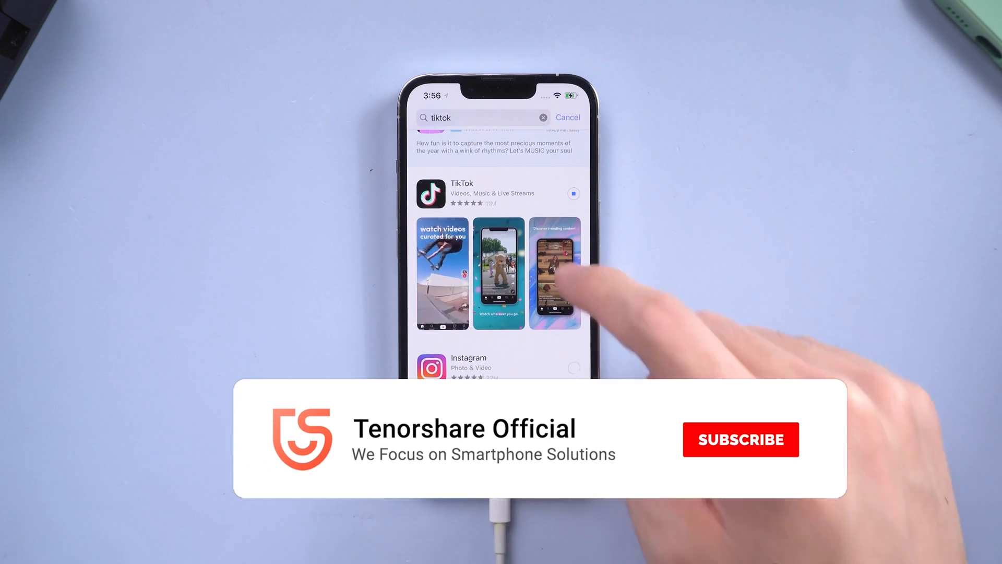
Start downloading TikTok and Instagram from the 'tiktok' search results
left_click(742, 440)
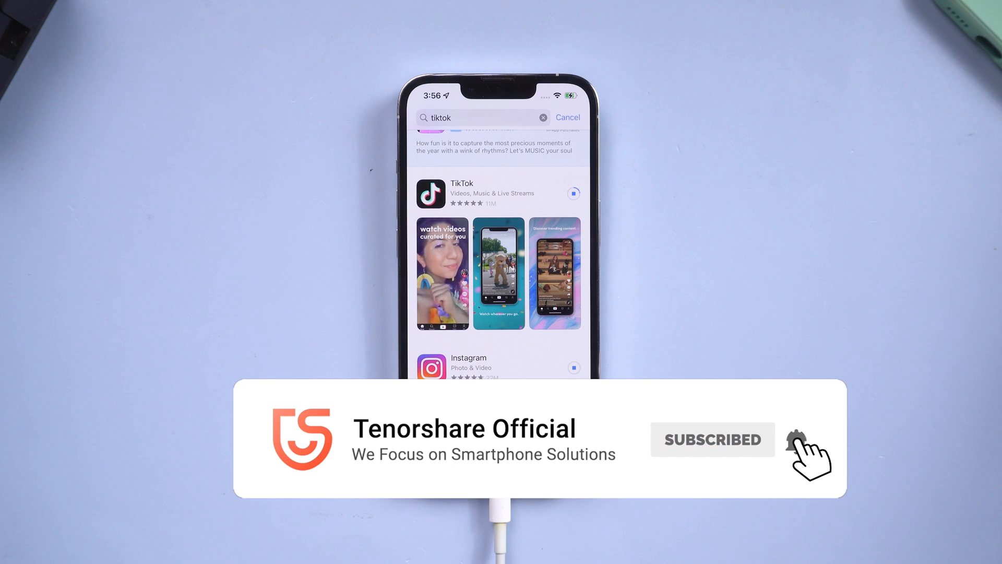
left_click(807, 440)
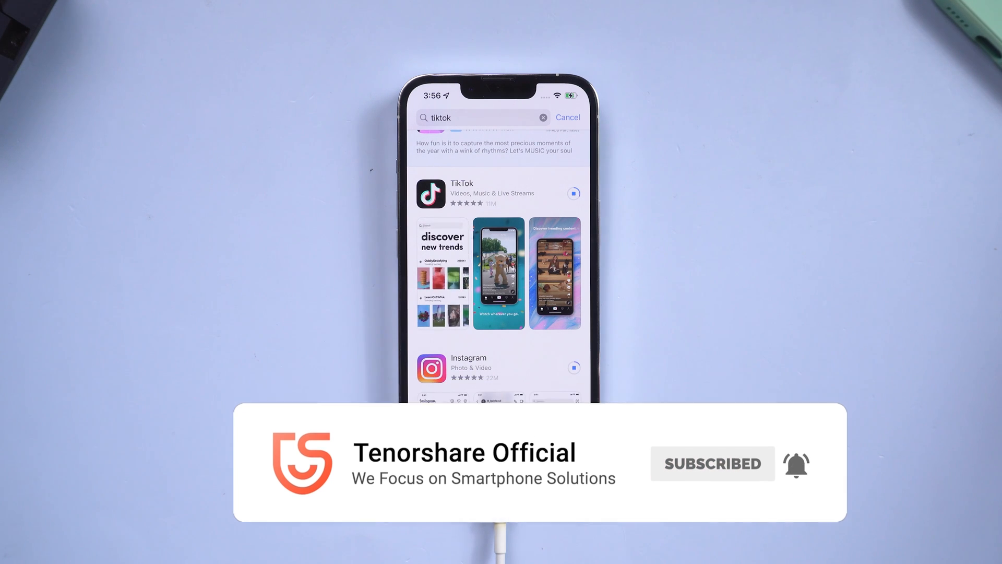